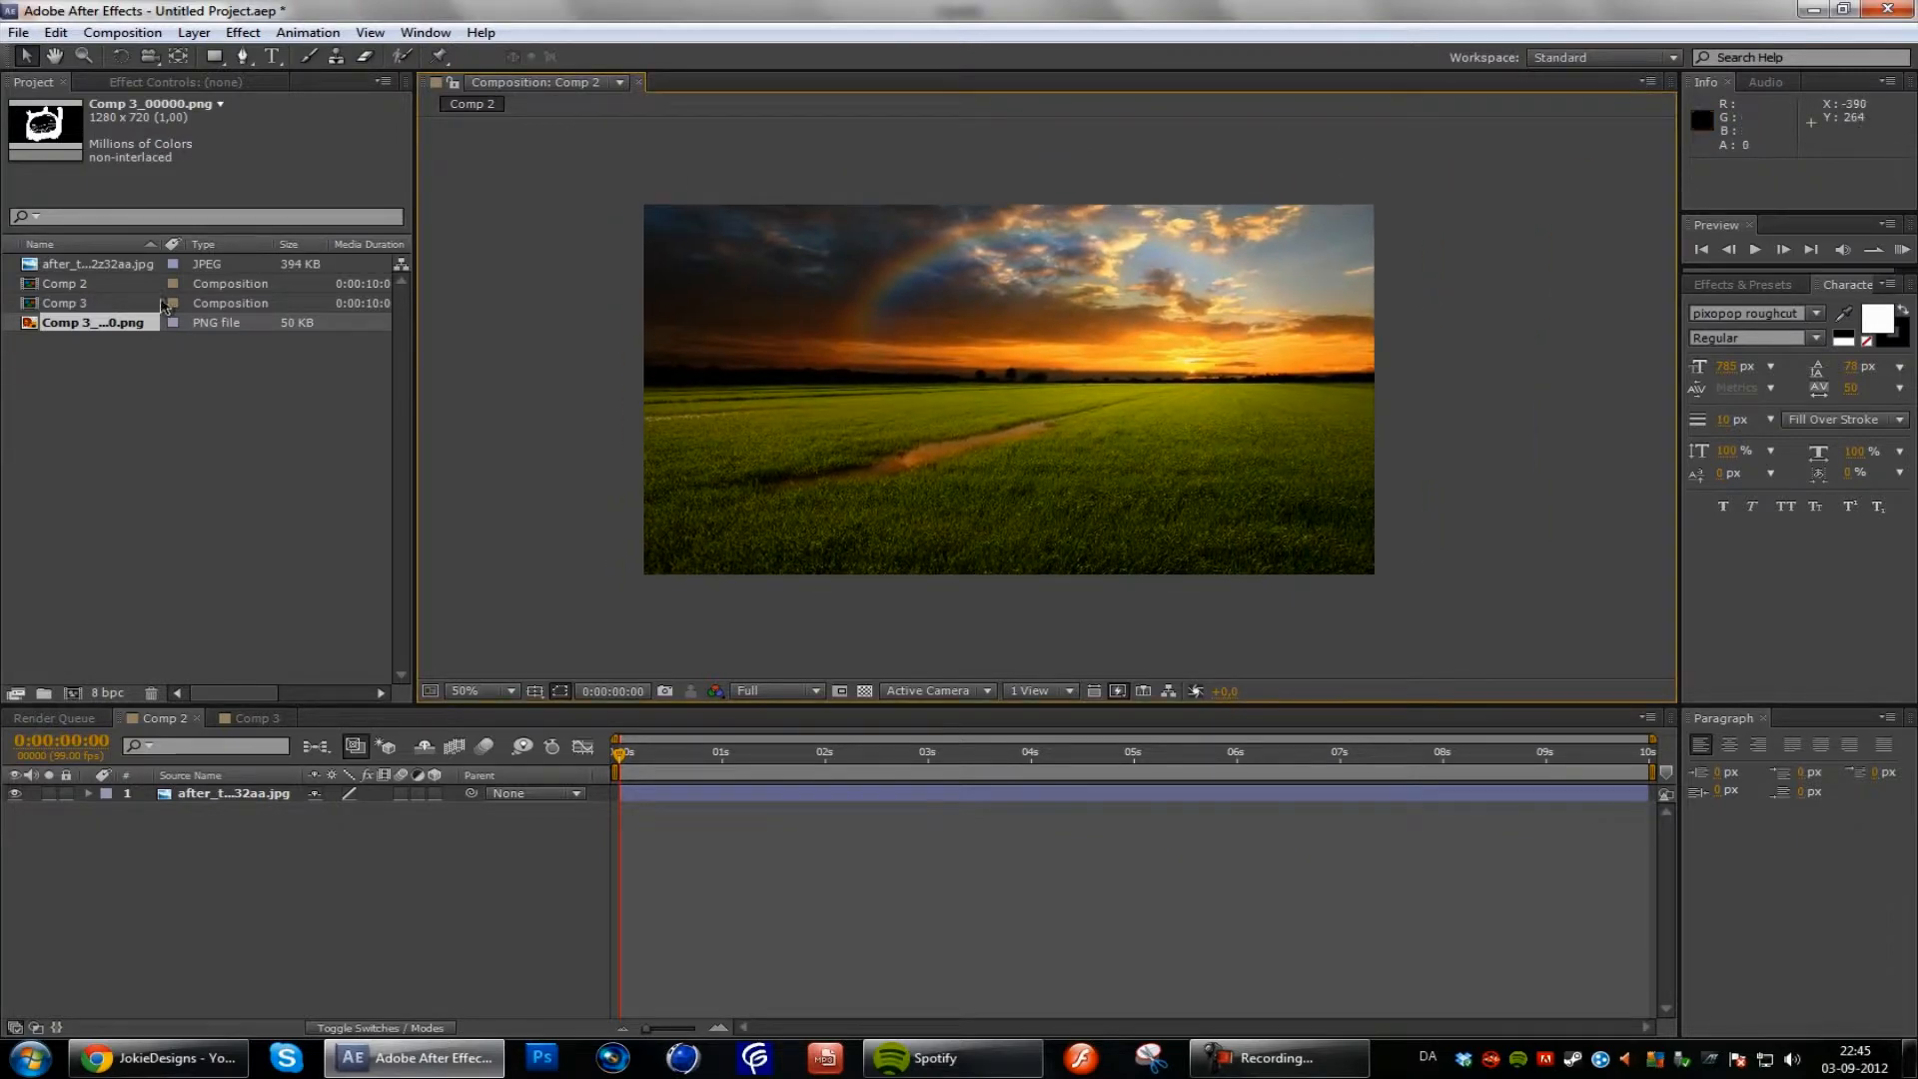
# - Place Comp 3_00000.png in Comp 2 above the sunset field JPEG layer
pyautogui.click(92, 322)
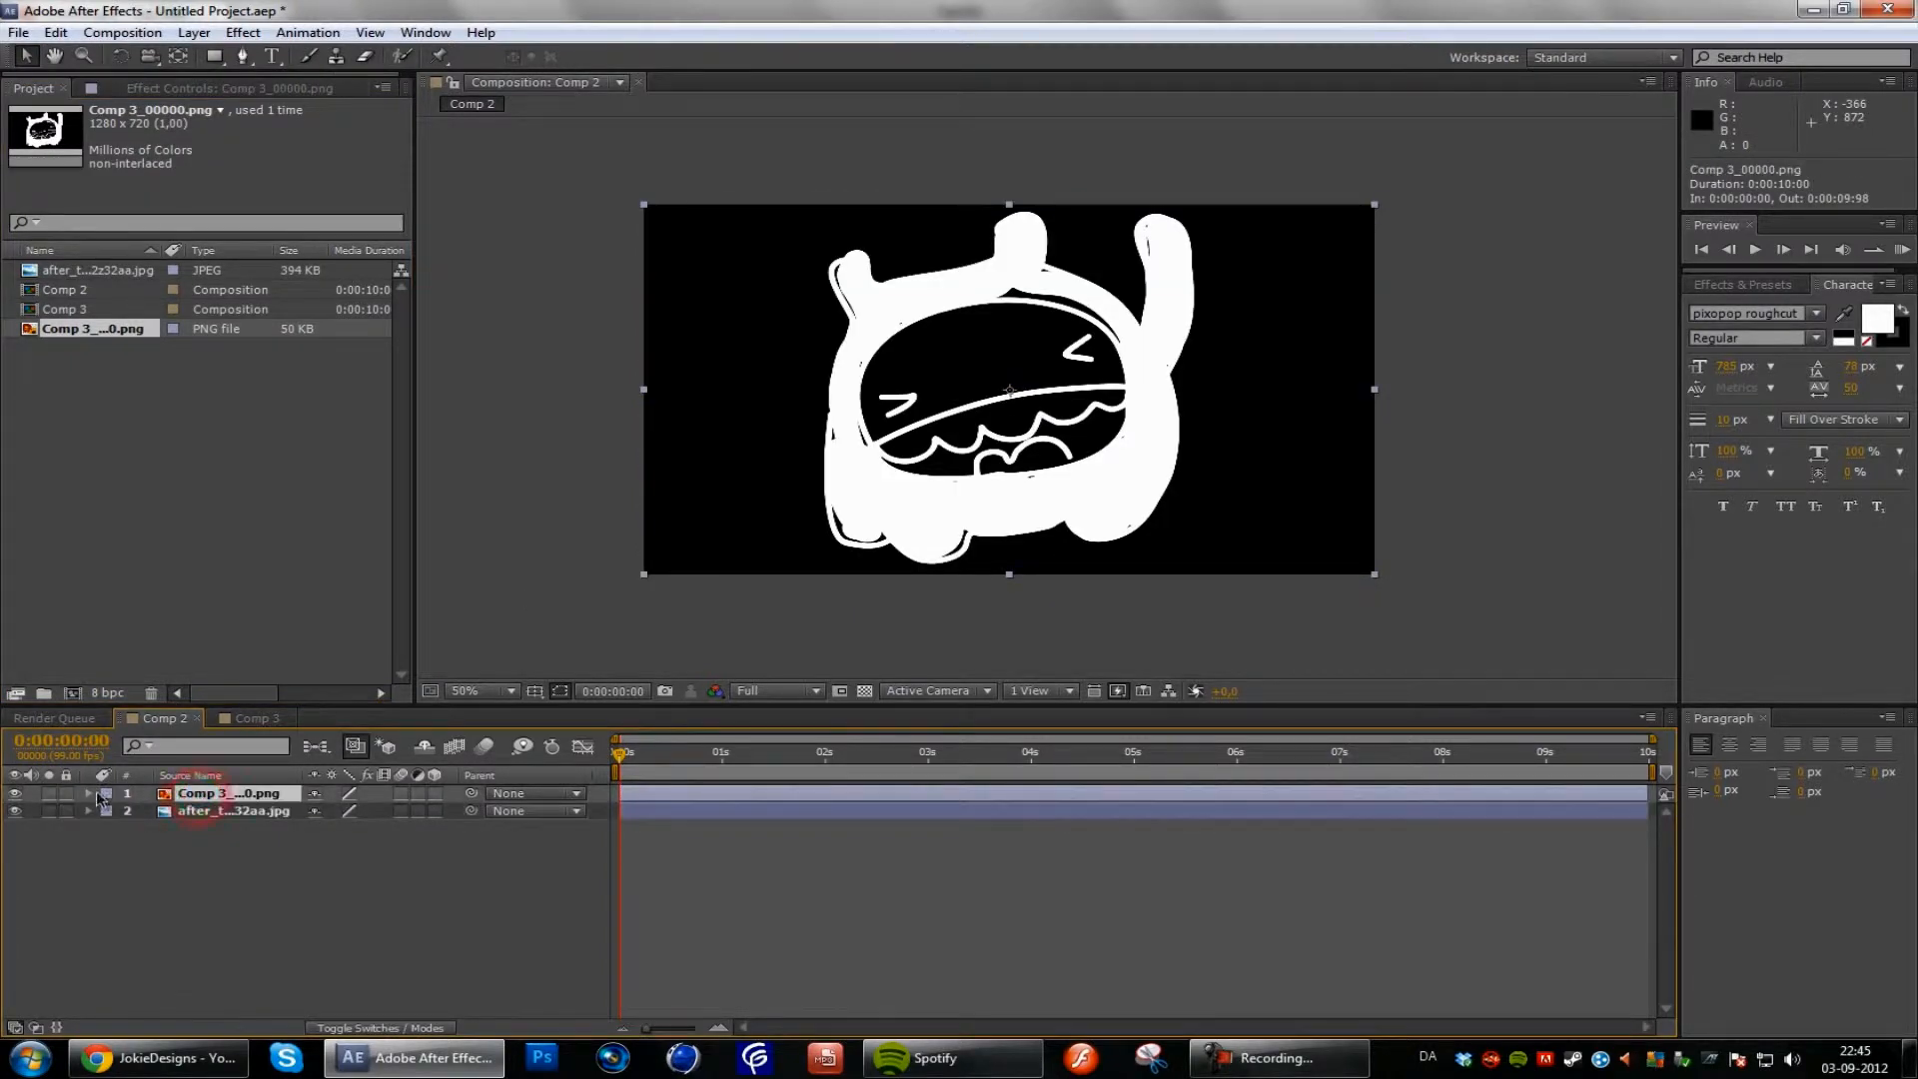
pyautogui.click(17, 795)
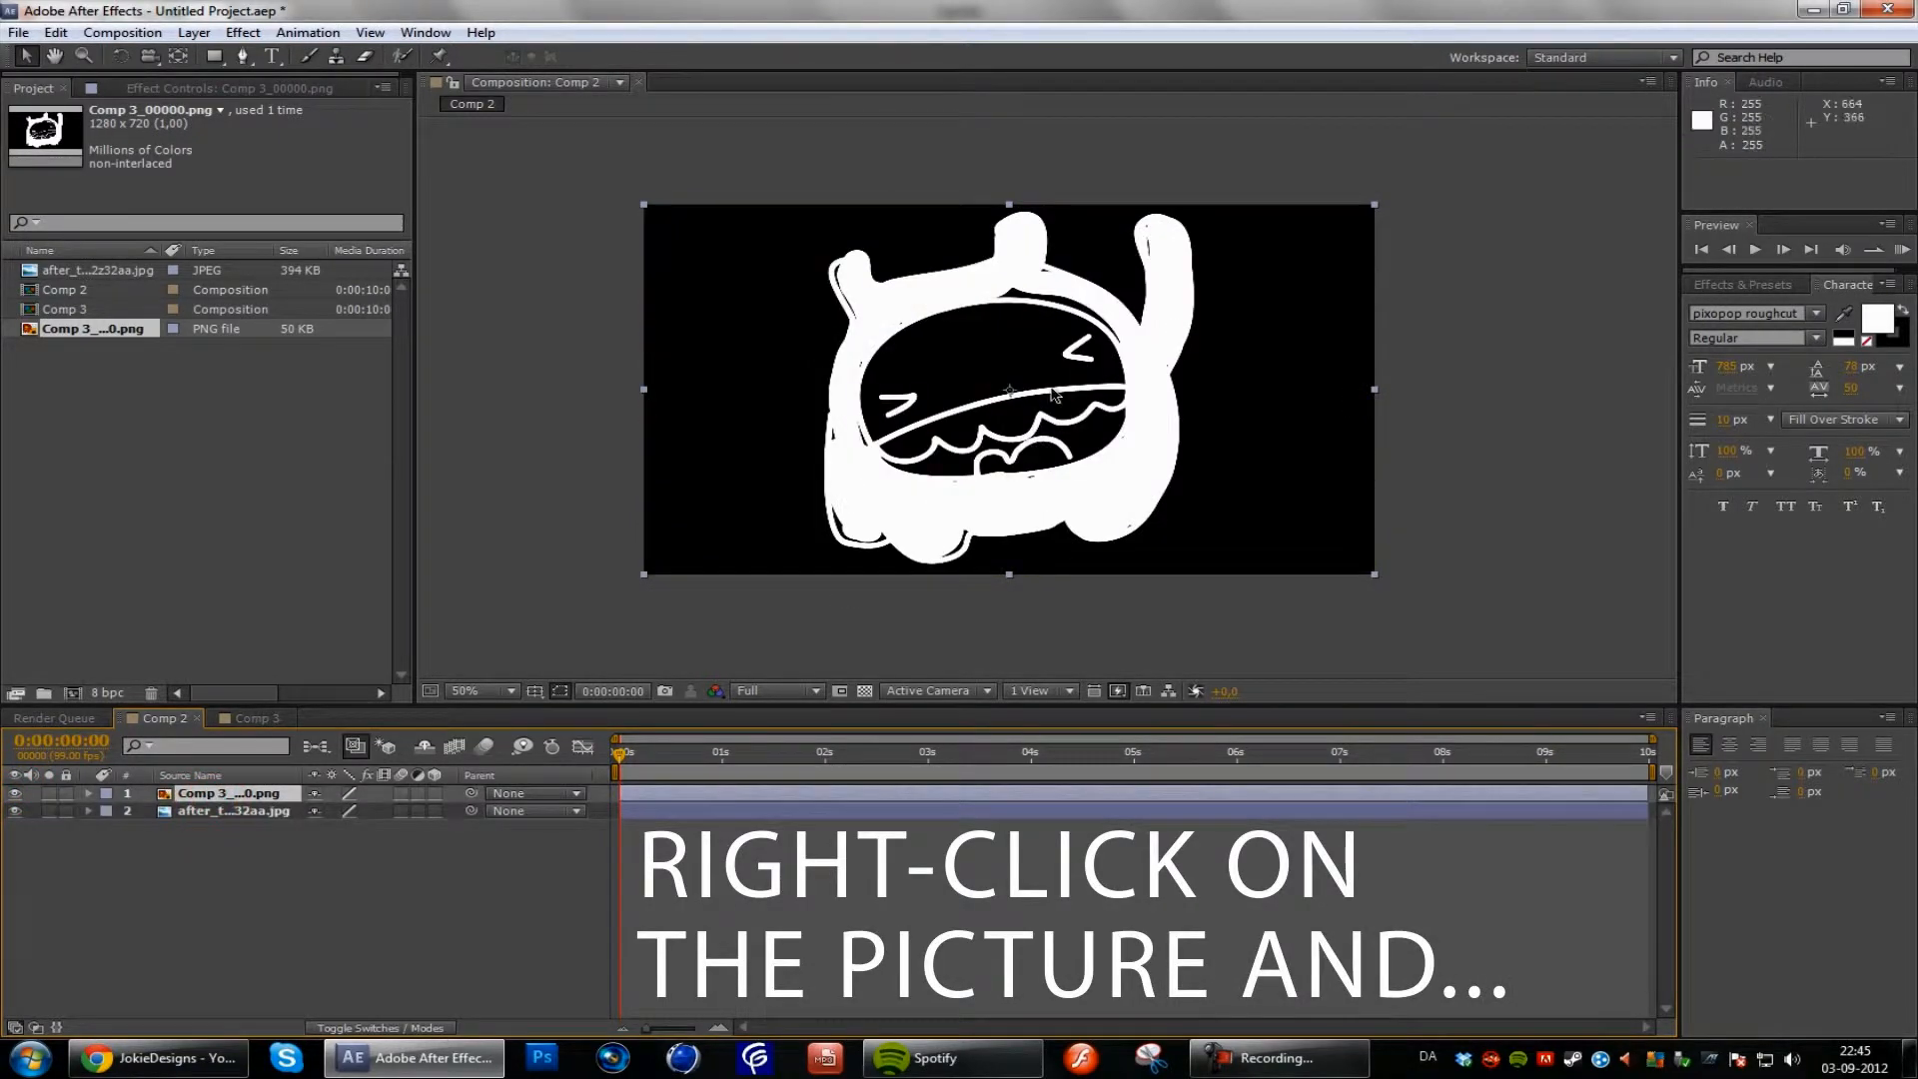
pyautogui.rightClick(1052, 391)
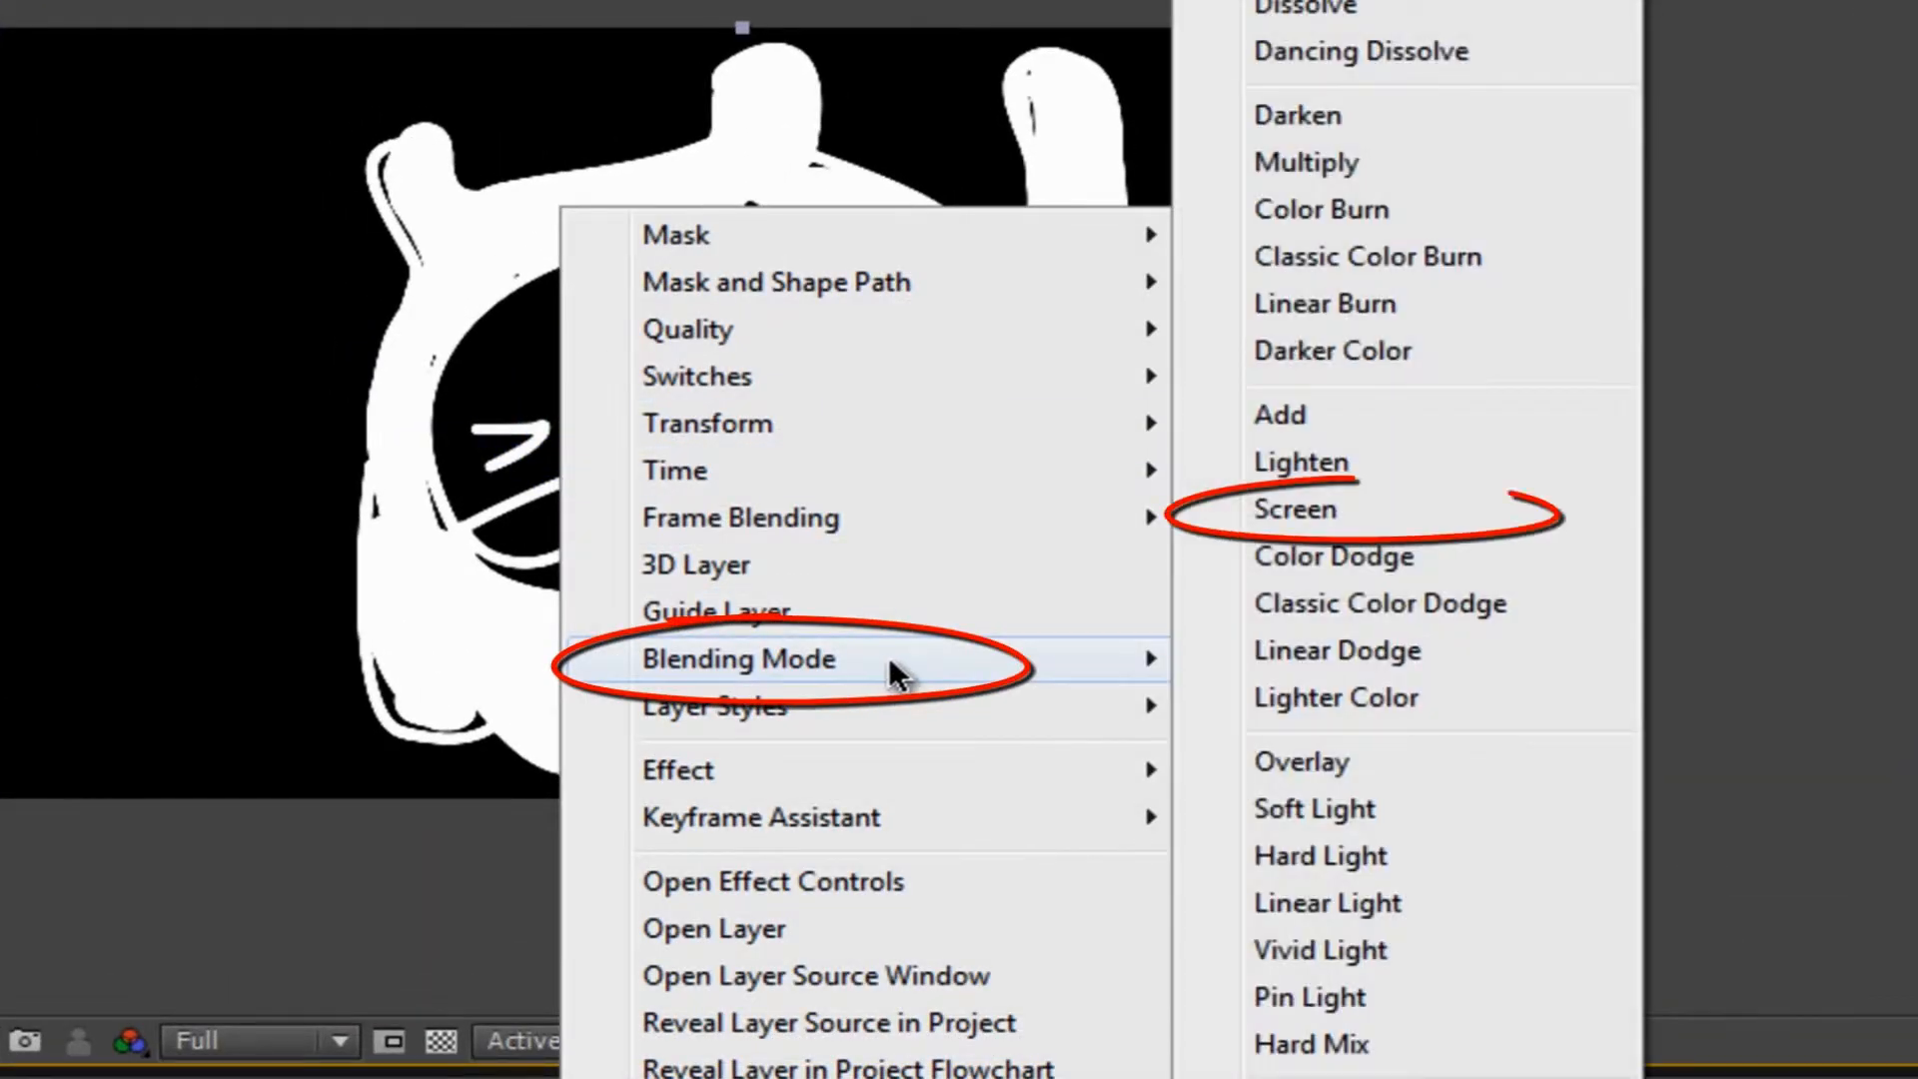
pyautogui.moveTo(1334, 556)
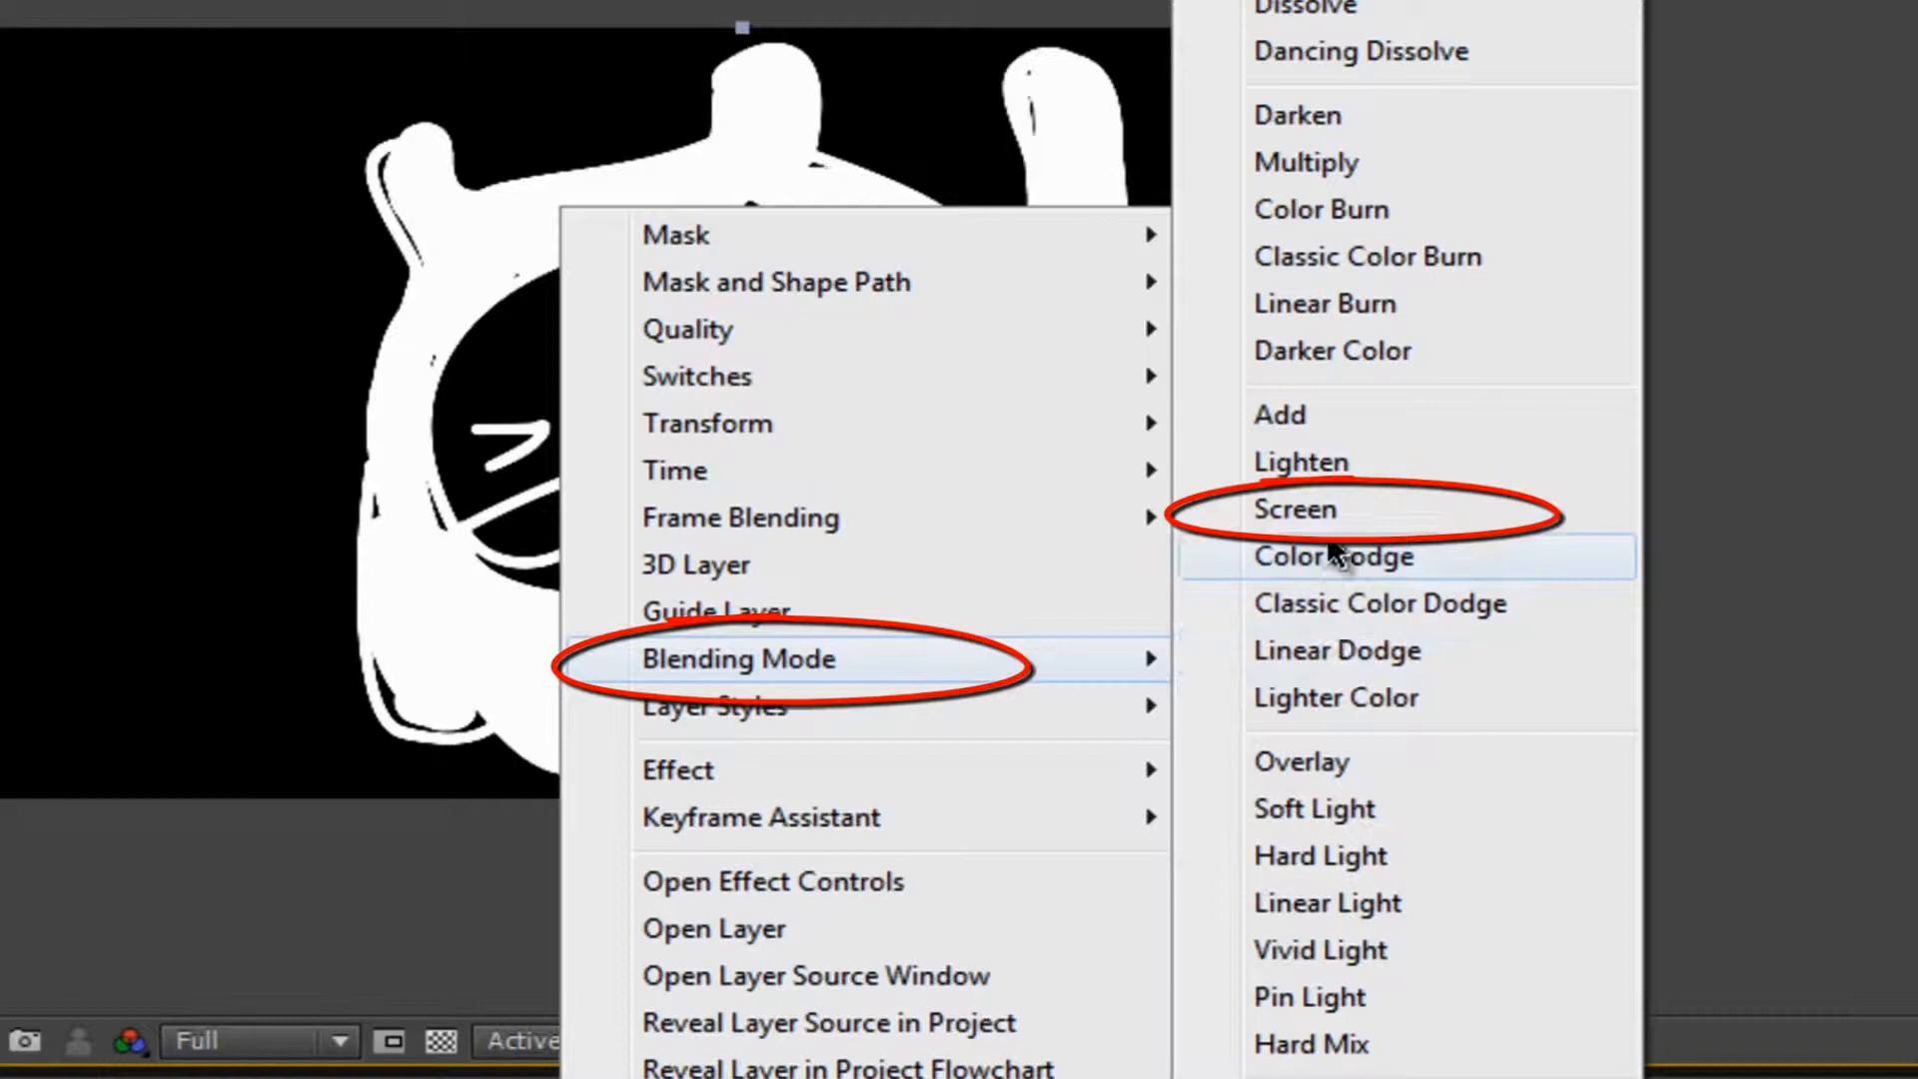
# - Set the doodle monster layer's blending mode to Screen
pyautogui.click(1295, 510)
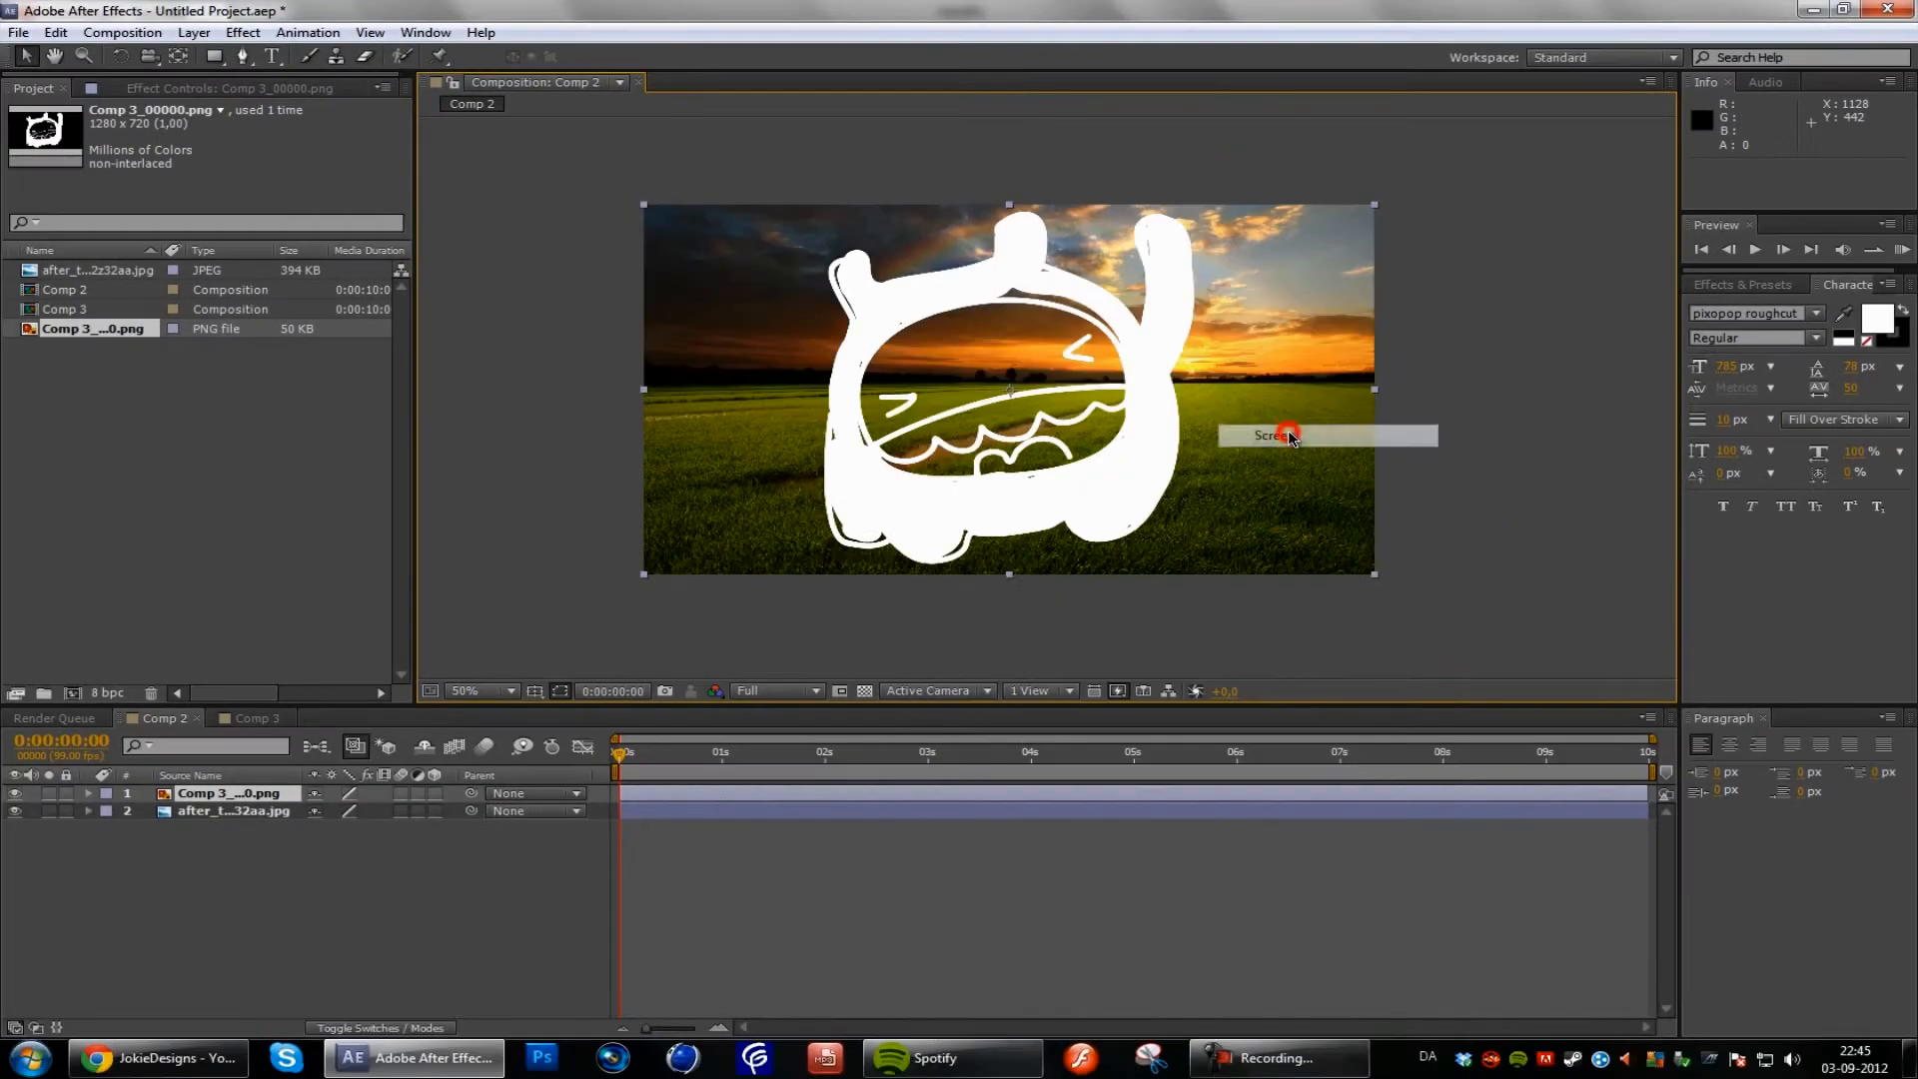